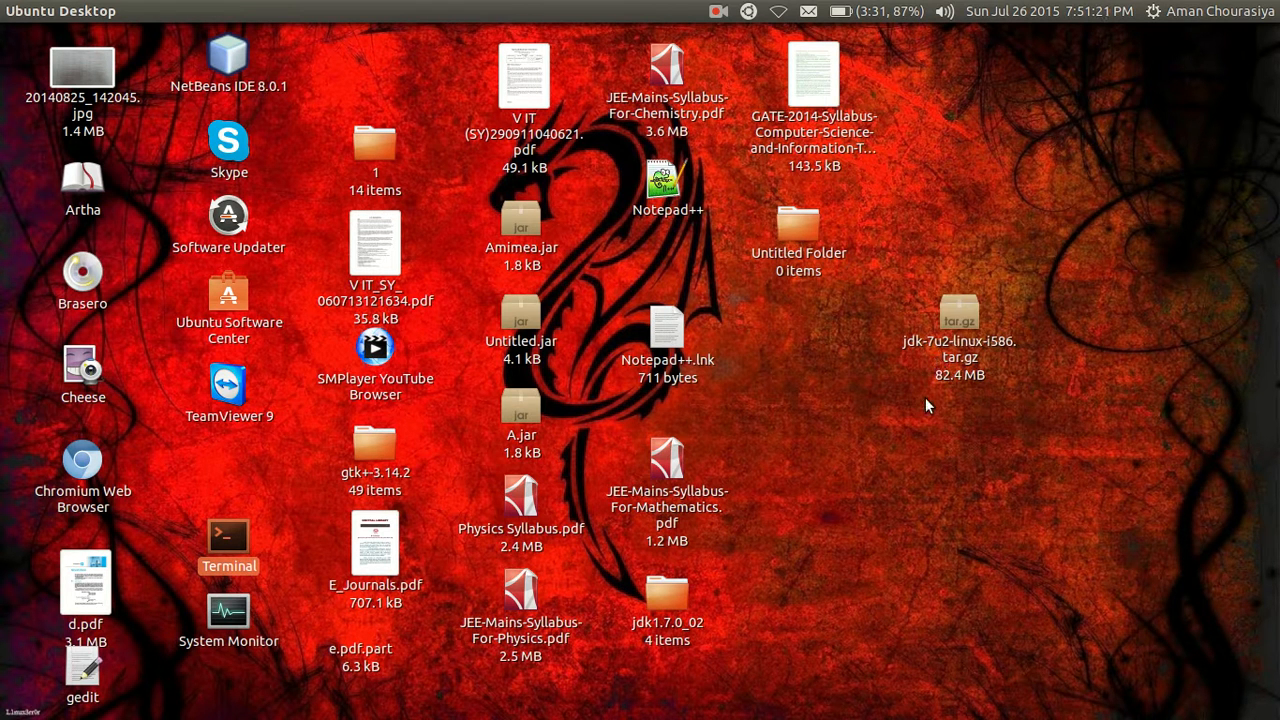
{"action": "mouse_move", "coordinate": [965, 372]}
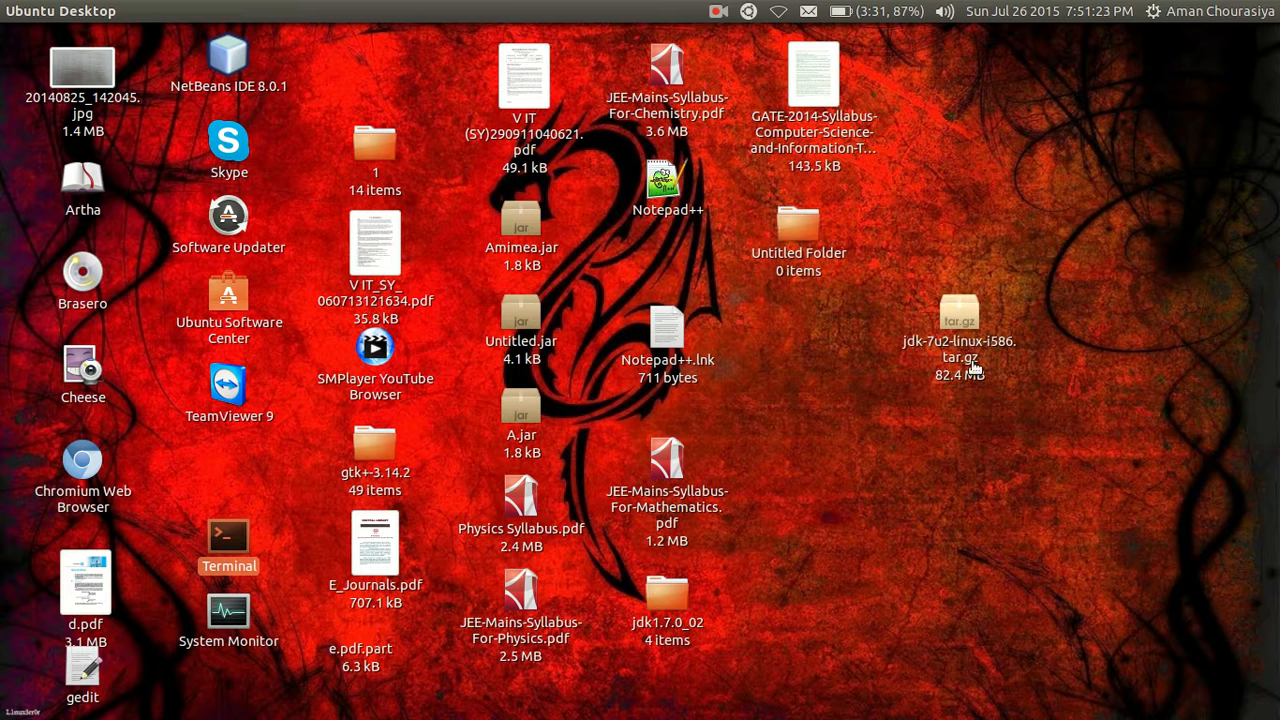
{"action": "mouse_move", "coordinate": [955, 338]}
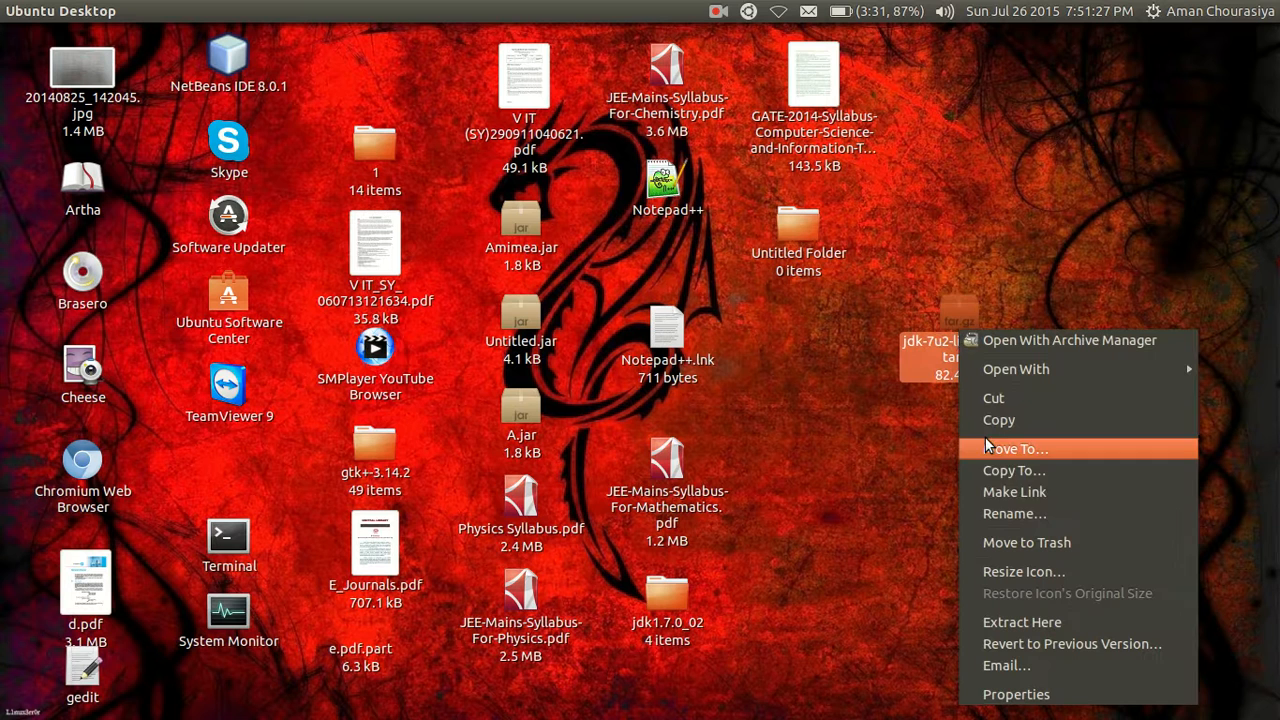
{"action": "mouse_move", "coordinate": [1013, 513]}
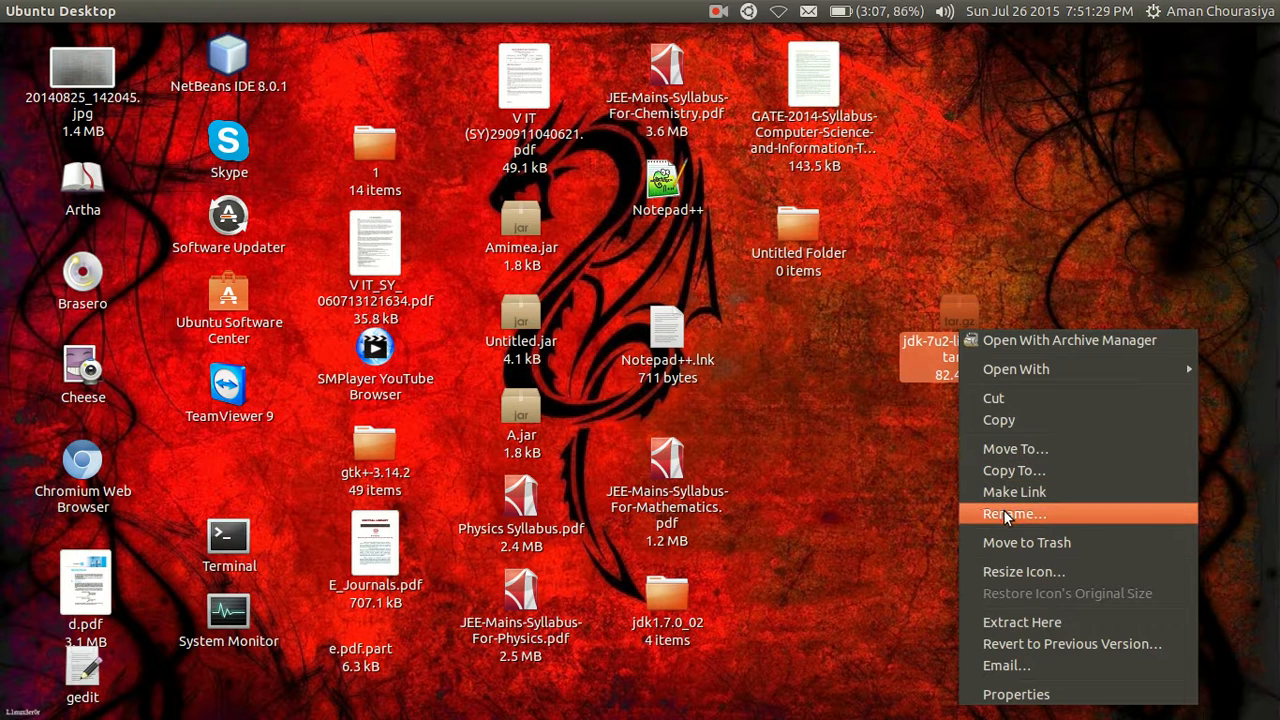
- Copy the jdk-7u2-linux-i586.tar.gz file name via Rename, then launch Terminal from the desktop
{"action": "left_click", "coordinate": [1013, 513]}
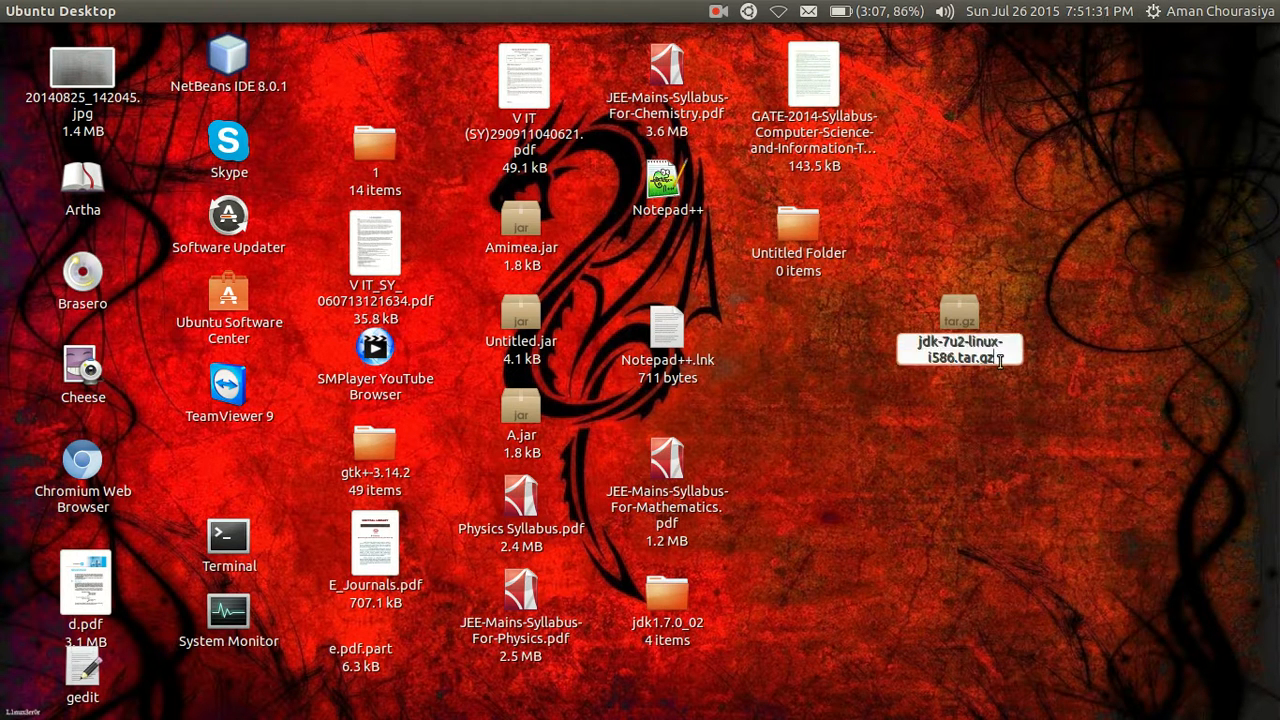
{"action": "right_click", "coordinate": [958, 350]}
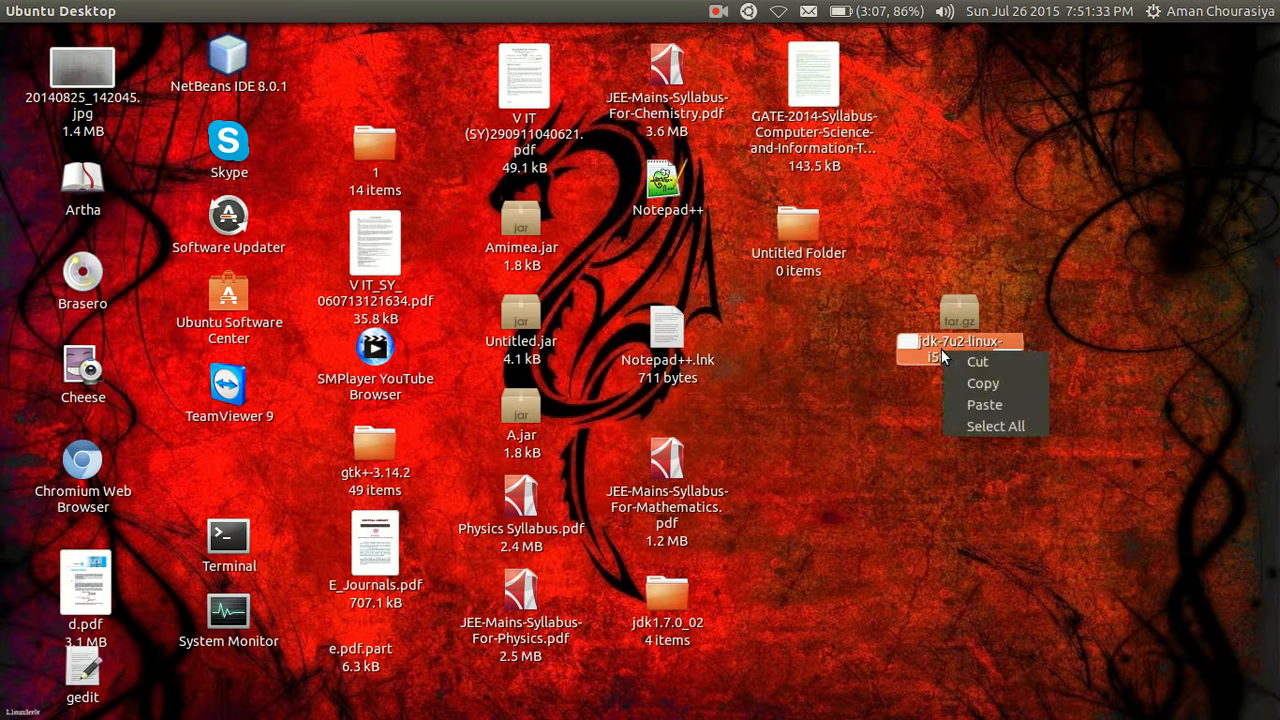
{"action": "left_click", "coordinate": [926, 416]}
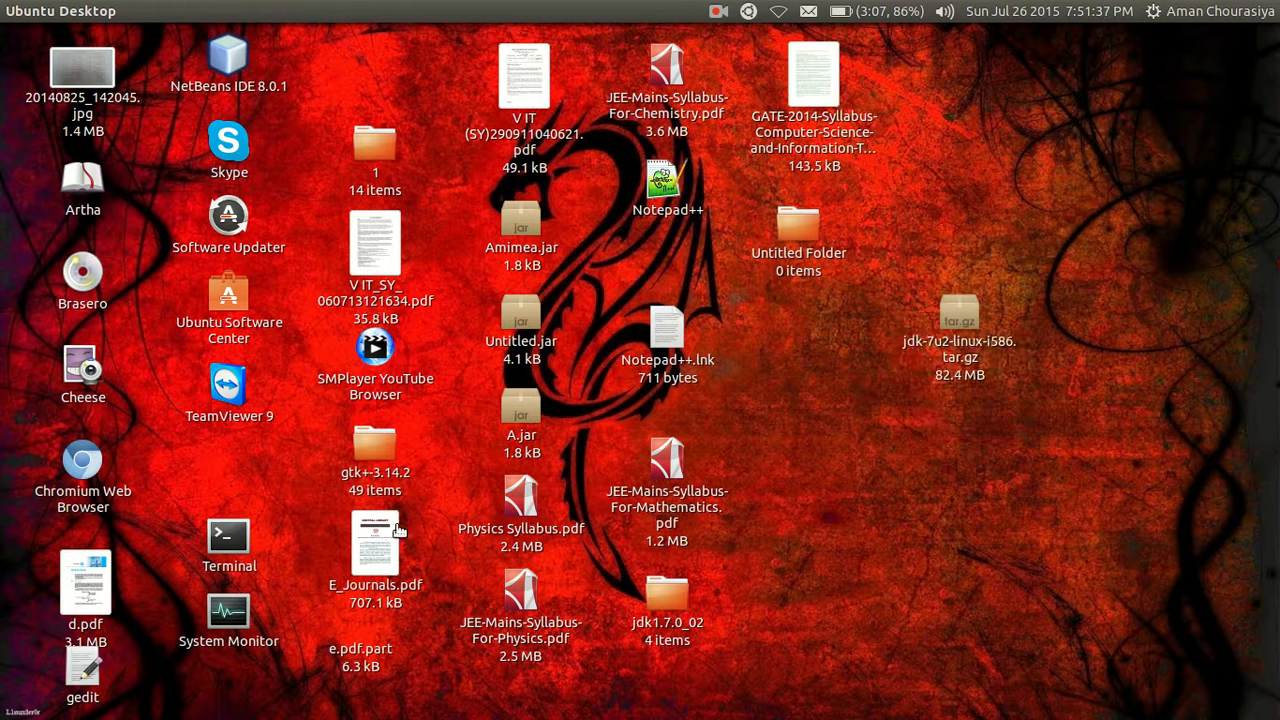
{"action": "left_click", "coordinate": [228, 536]}
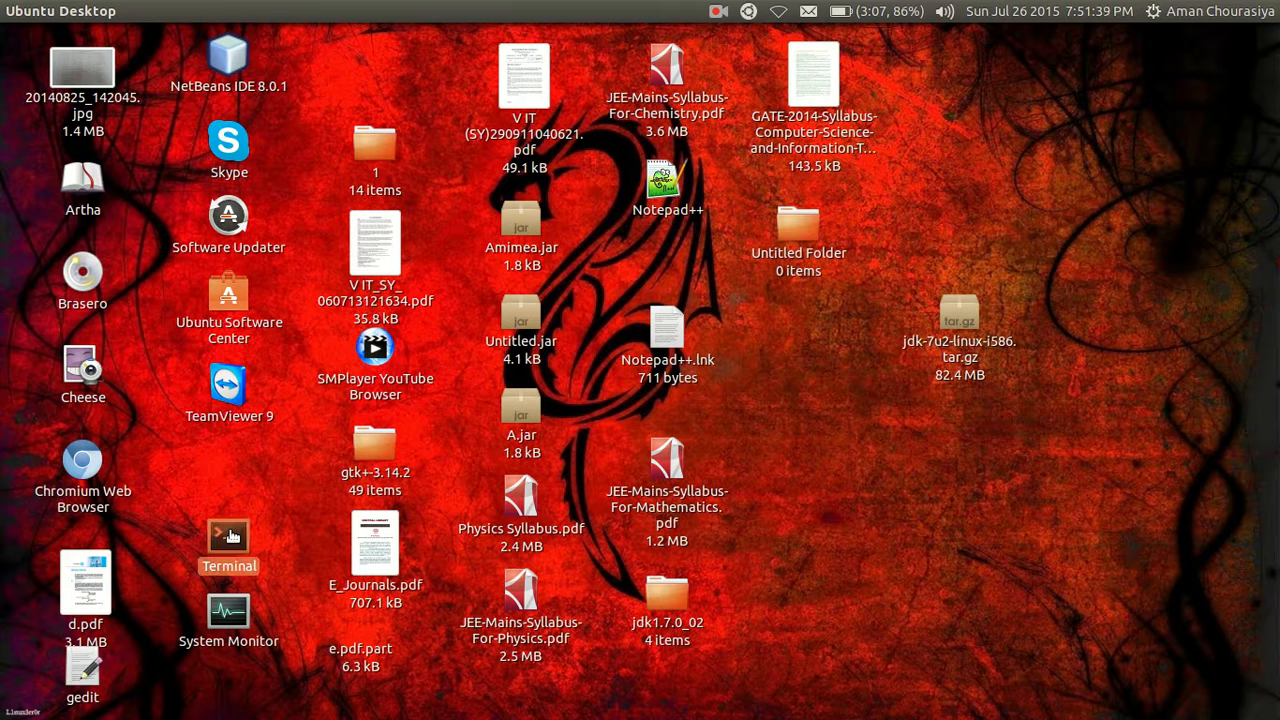
{"action": "double_click", "coordinate": [228, 536]}
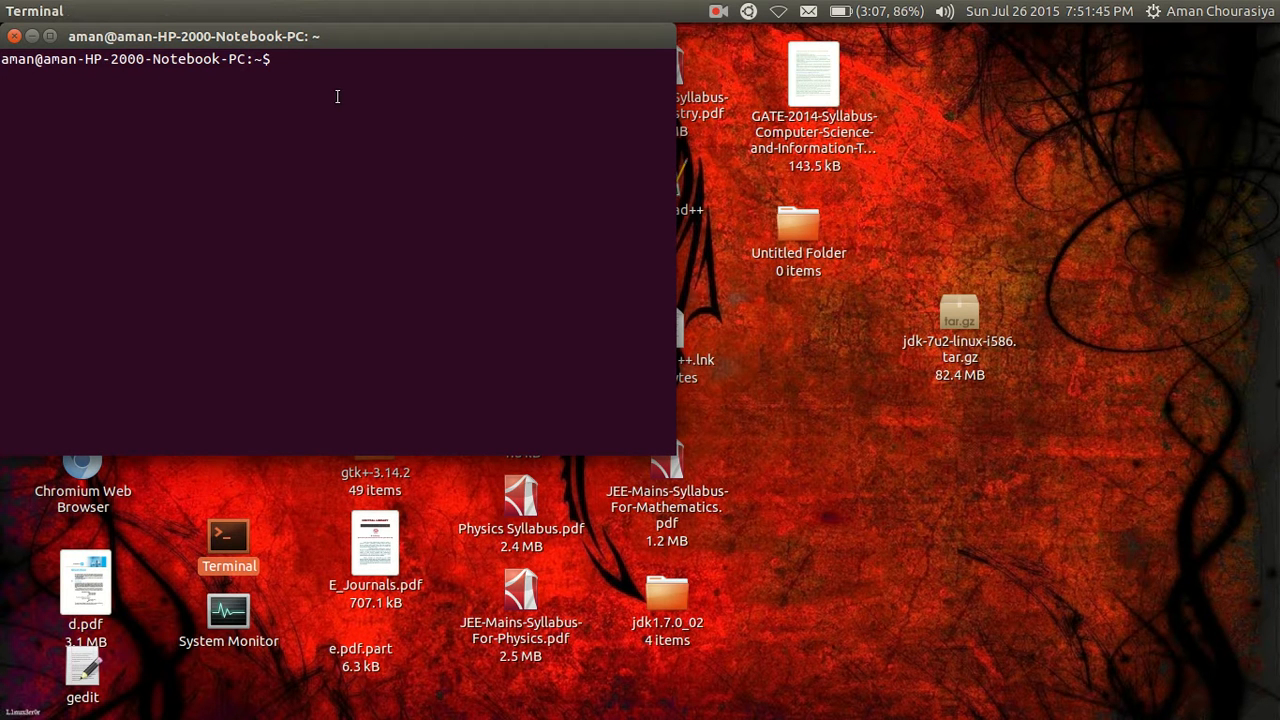
- Run cd ~/Desktop to move into the folder holding the jdk archive
{"action": "type", "text": "cd"}
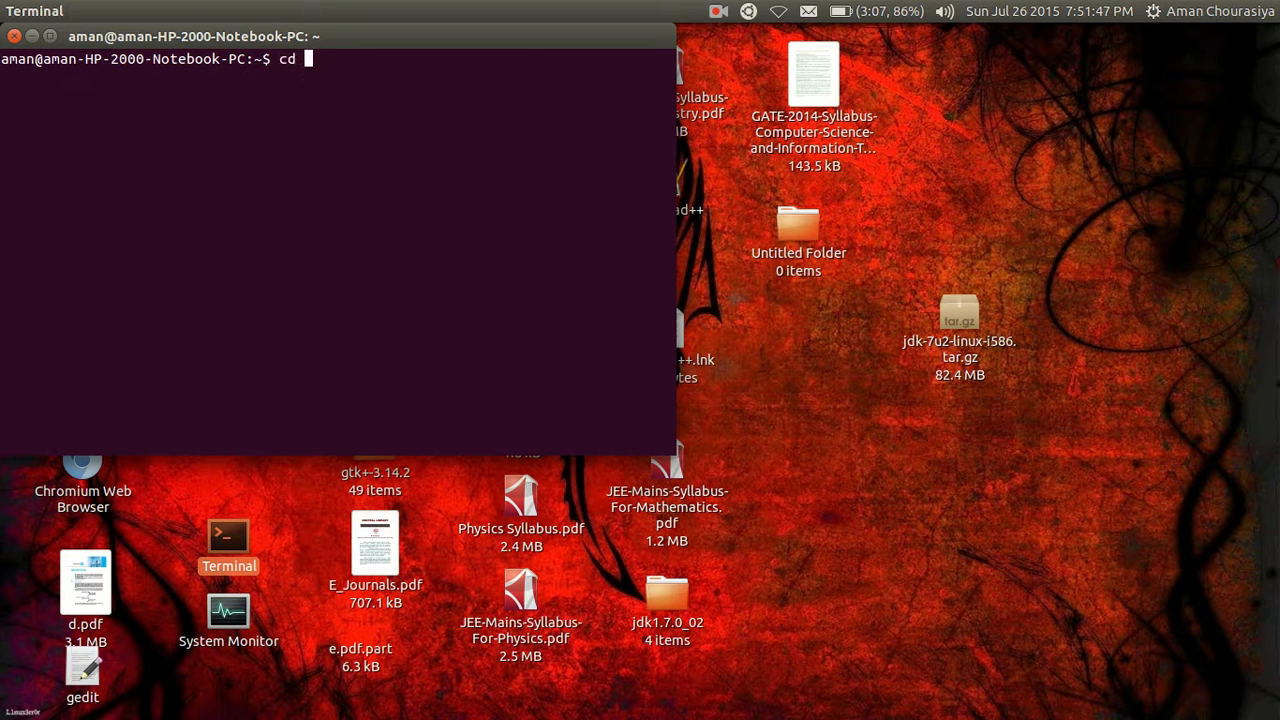
{"action": "type", "text": "~/Desk"}
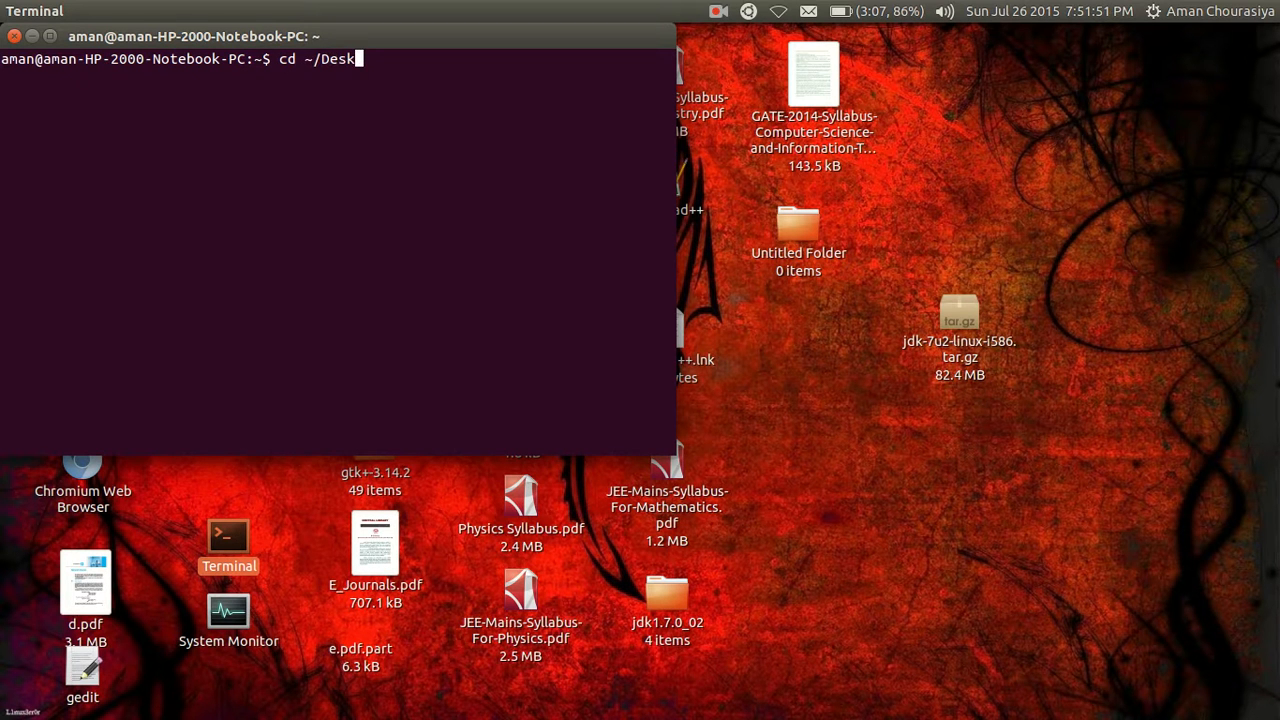
{"action": "key", "text": "Return"}
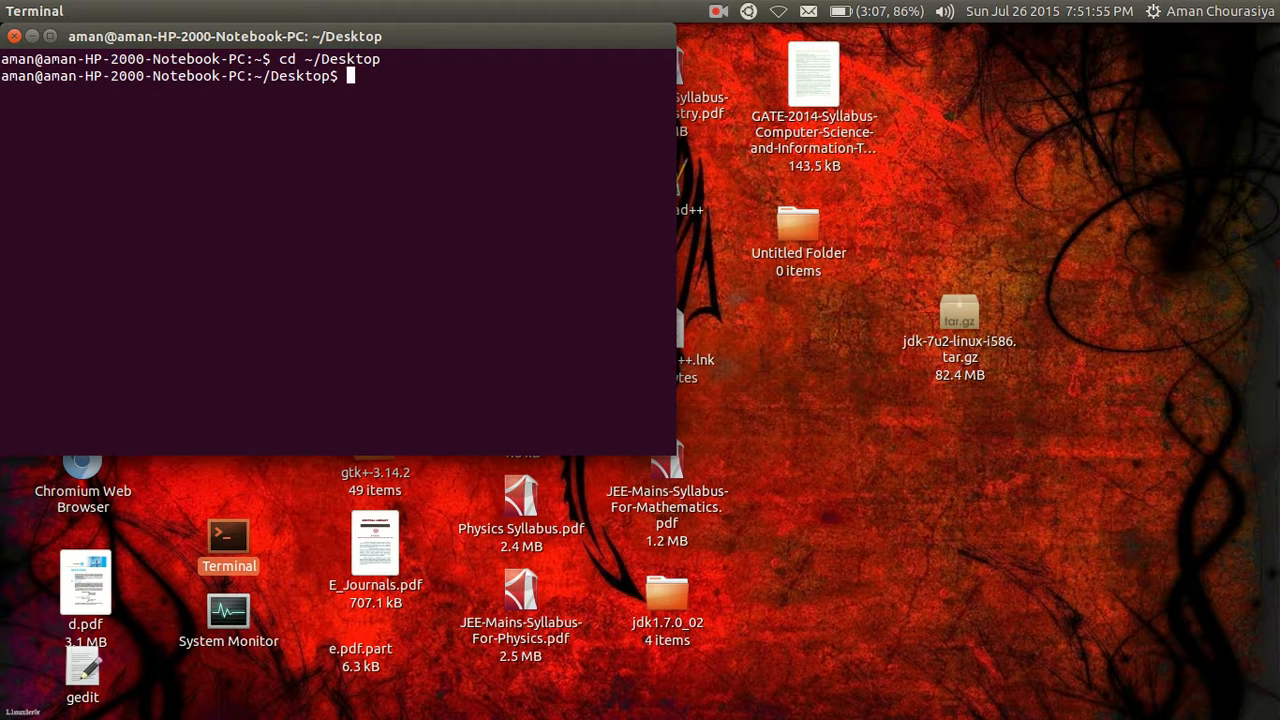
- Build tar -zxvf jdk-7u2-linux-i586.tar.gz by typing the options and pasting the copied name
{"action": "type", "text": "tar"}
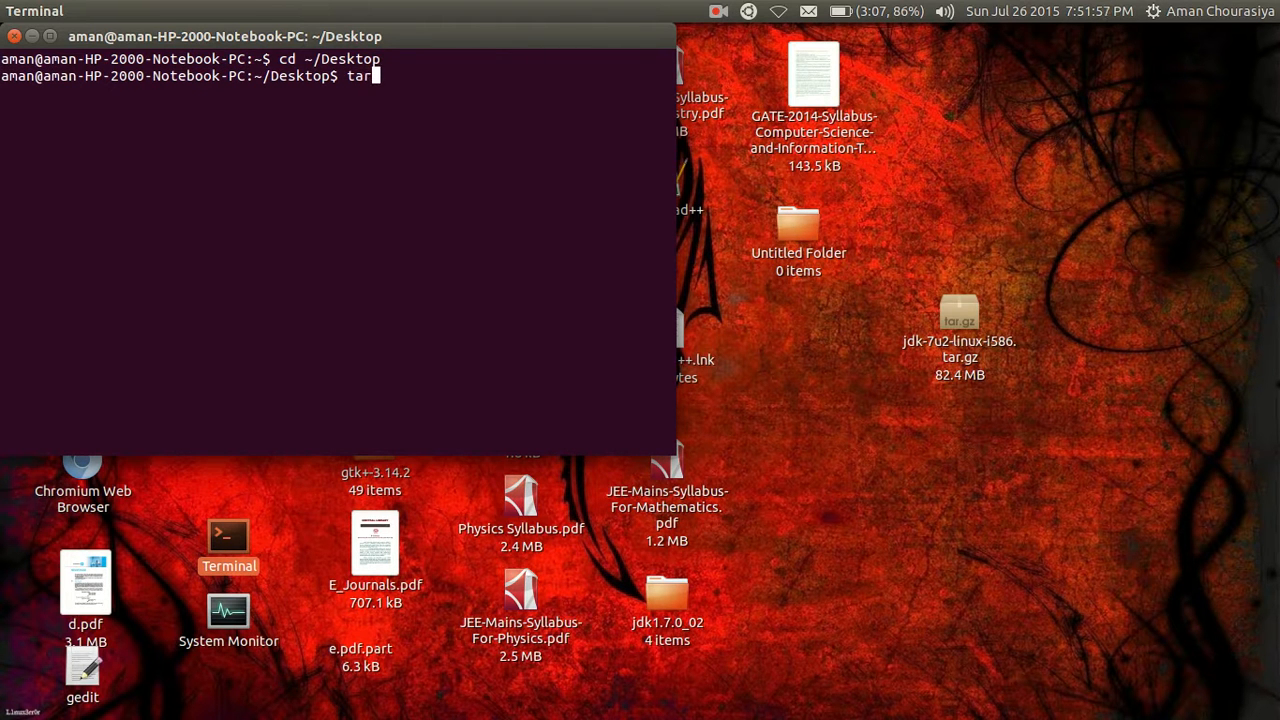
{"action": "type", "text": "-z"}
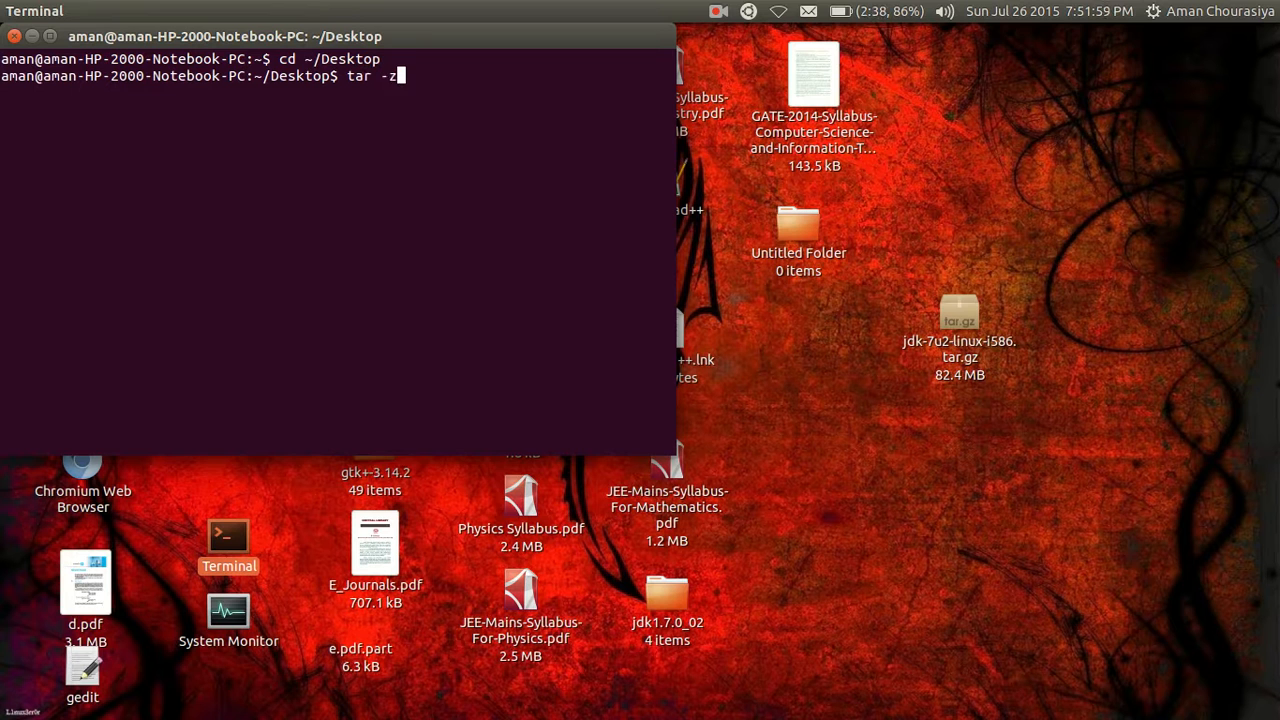
{"action": "type", "text": "xvf"}
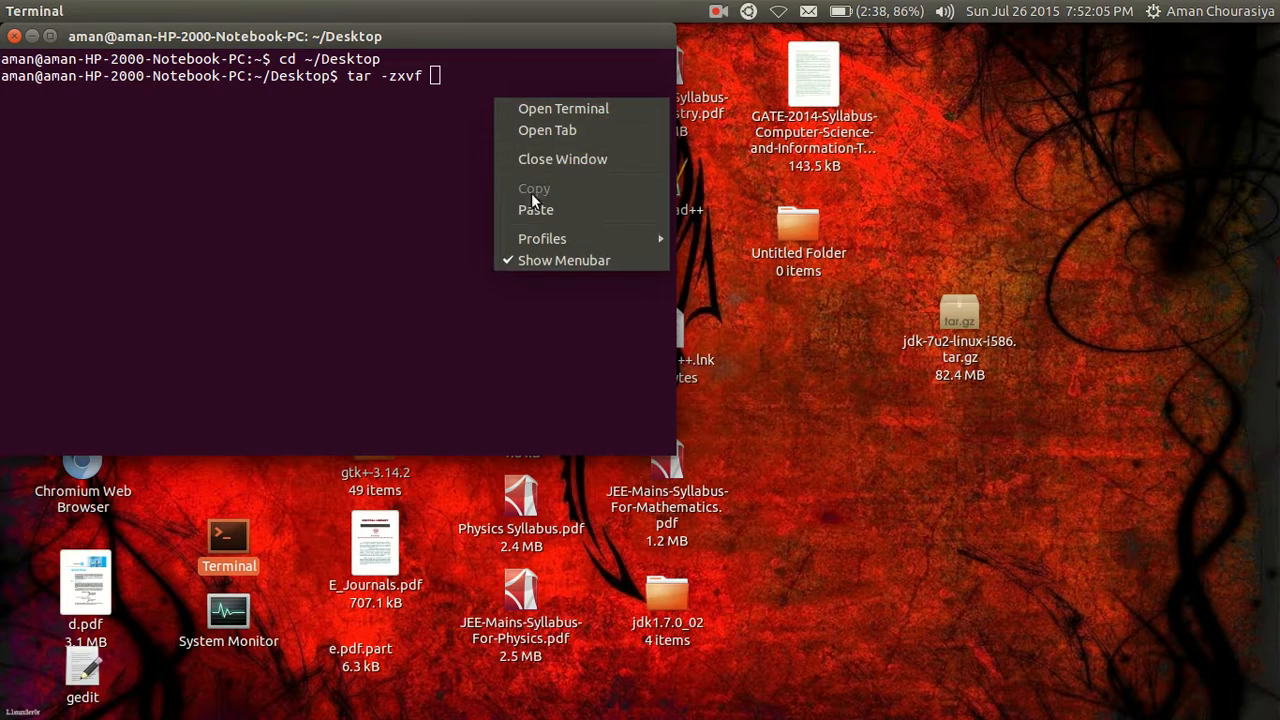
{"action": "left_click", "coordinate": [535, 210]}
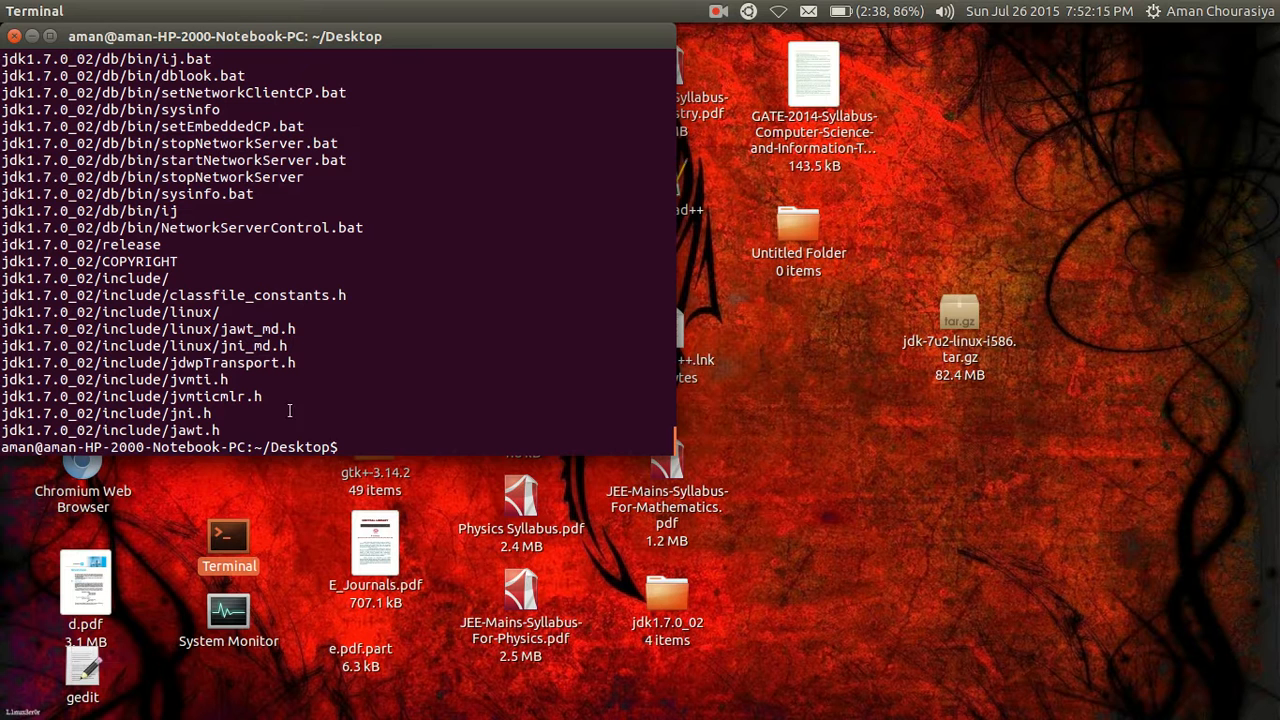
{"action": "mouse_move", "coordinate": [88, 438]}
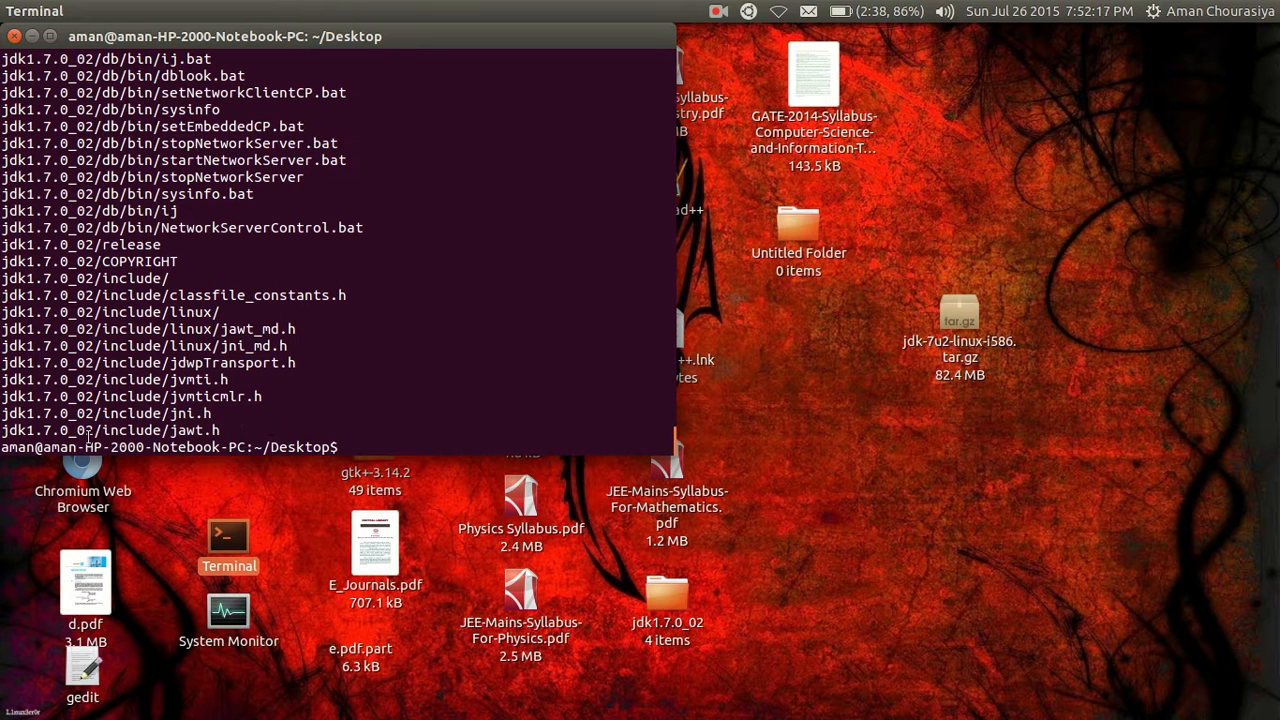